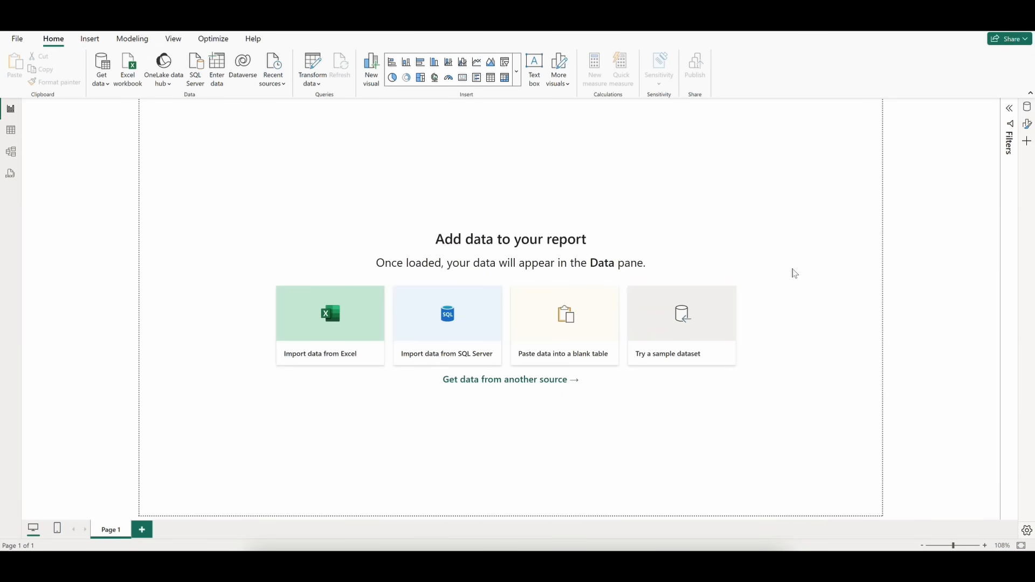
pyautogui.moveTo(1009, 536)
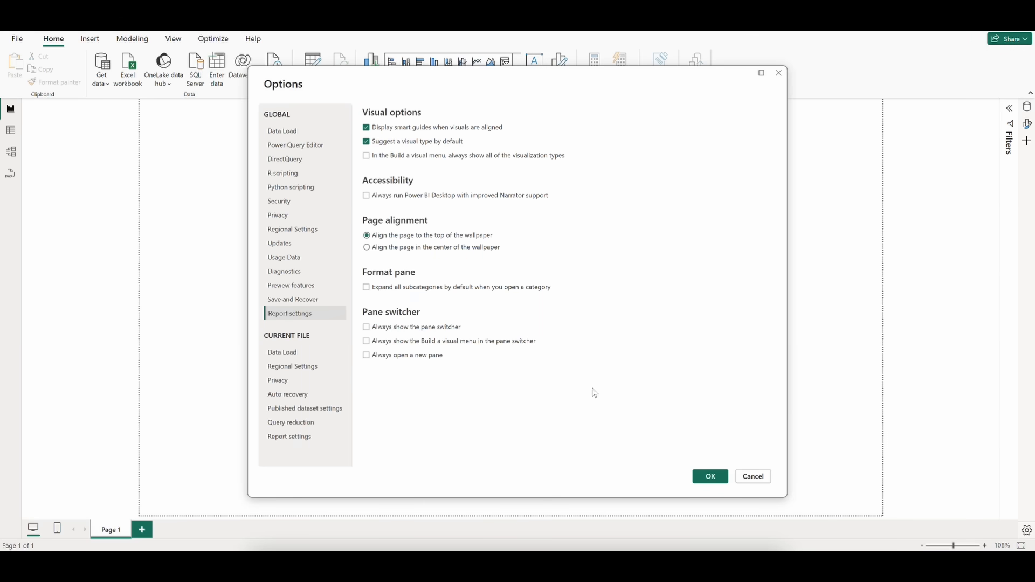
# - Enable the DAX query view preview feature in Options and confirm
pyautogui.click(291, 284)
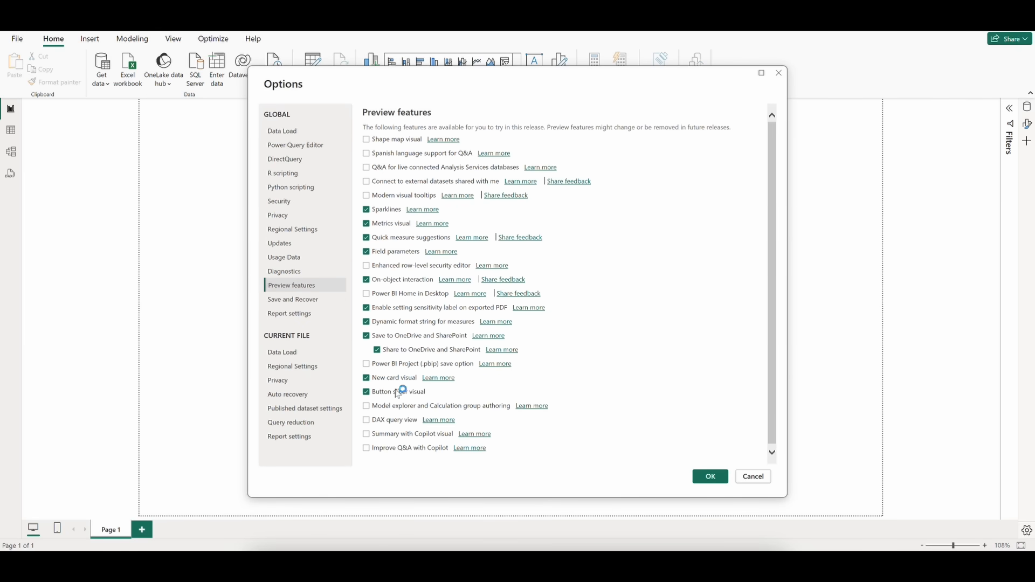
pyautogui.click(366, 419)
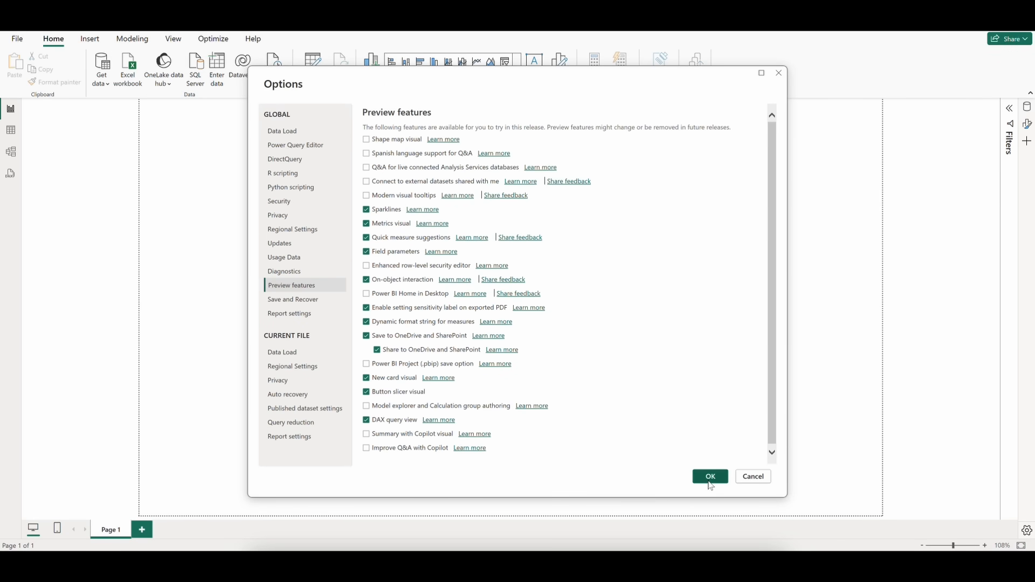
pyautogui.click(709, 476)
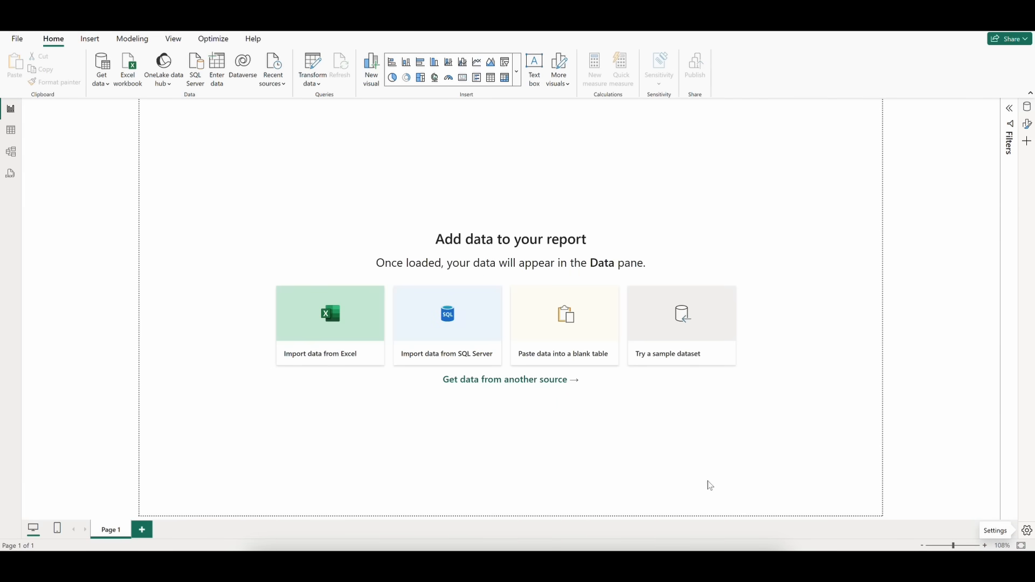
pyautogui.moveTo(9, 173)
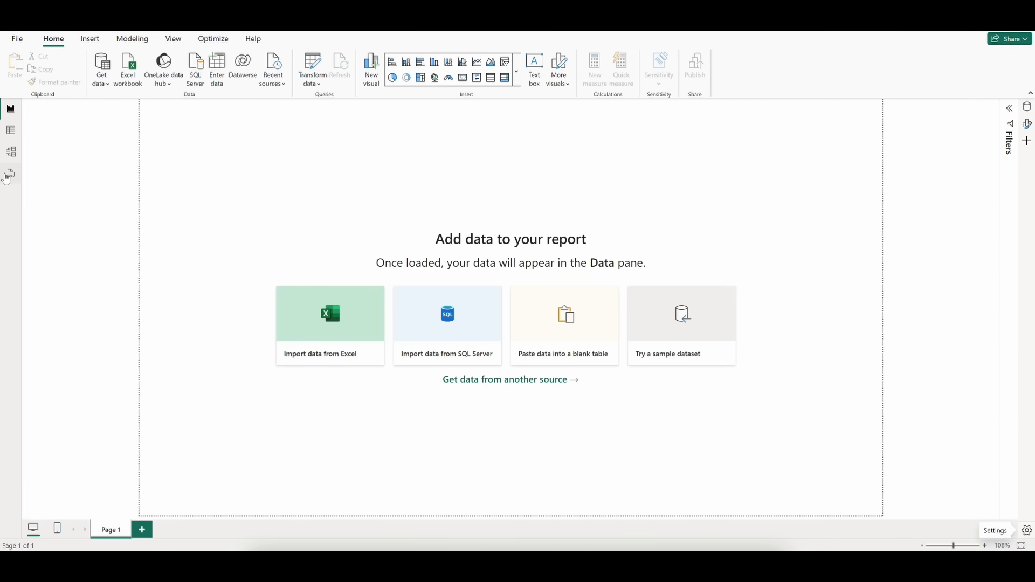
# - Switch to the DAX query view with the sample TOPN query on the Store table
pyautogui.click(8, 173)
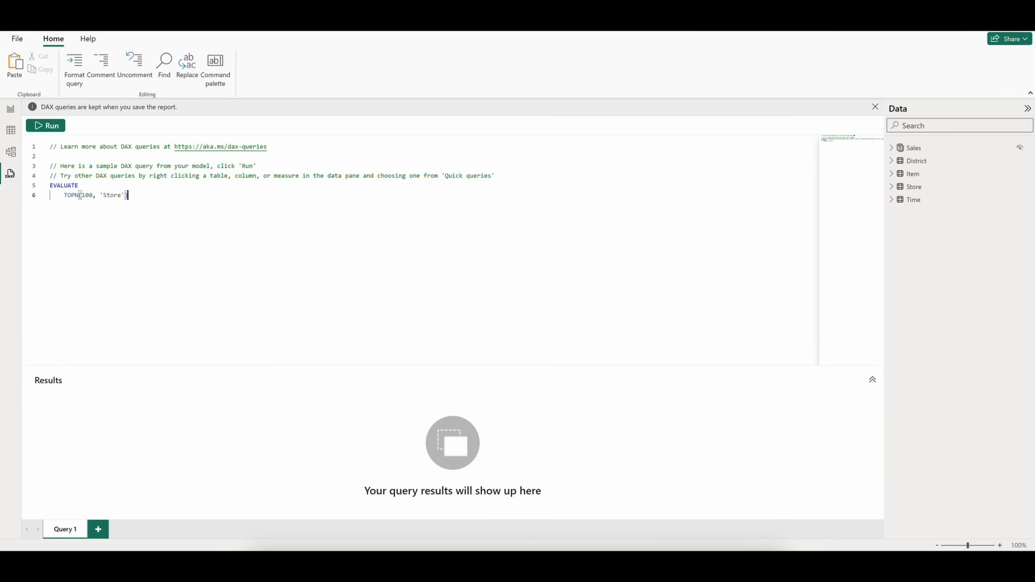
pyautogui.moveTo(408, 249)
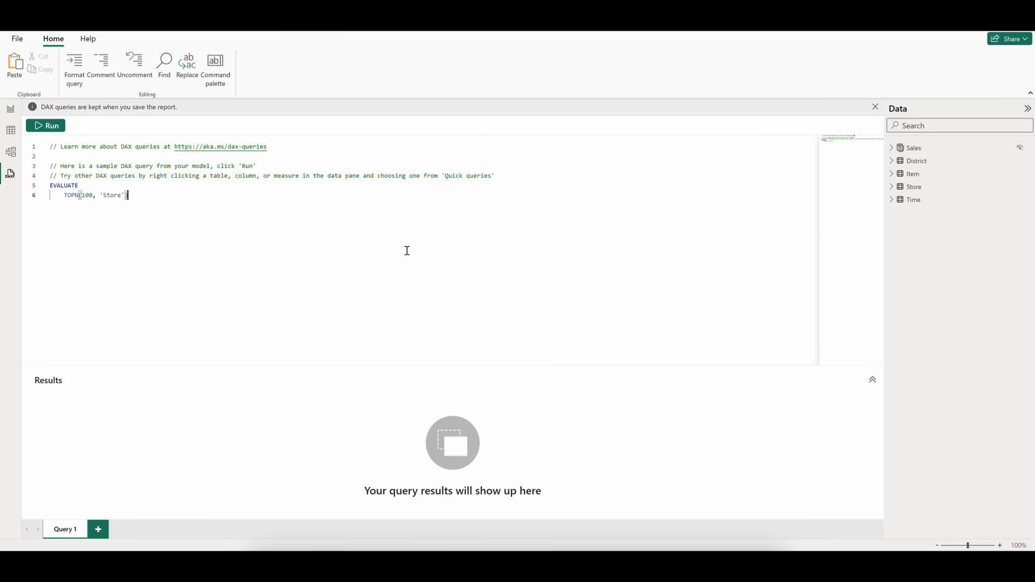
pyautogui.moveTo(79, 131)
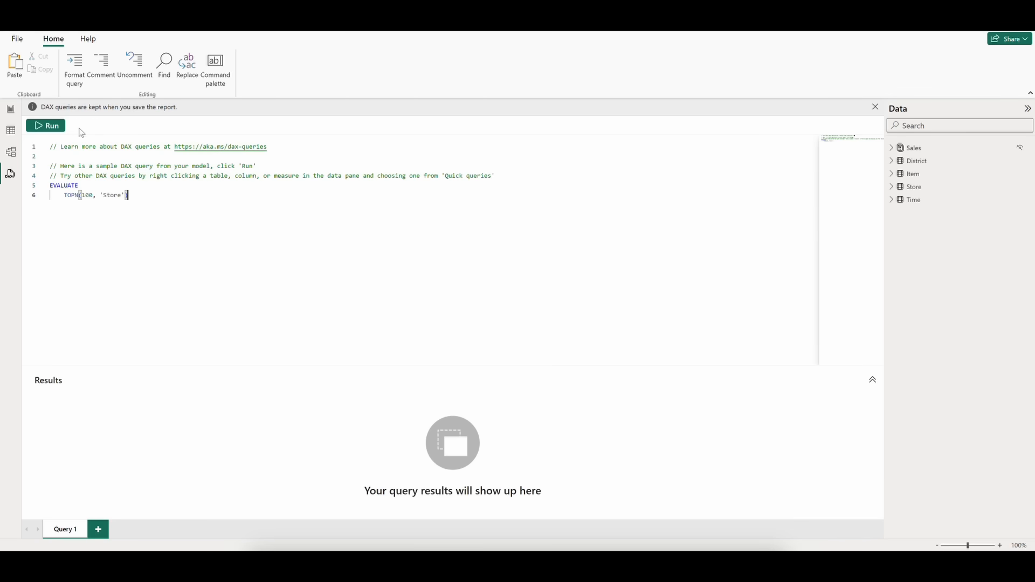
# - Run the sample Store query returning 100 rows and bring up Quick queries for the Store table
pyautogui.click(46, 125)
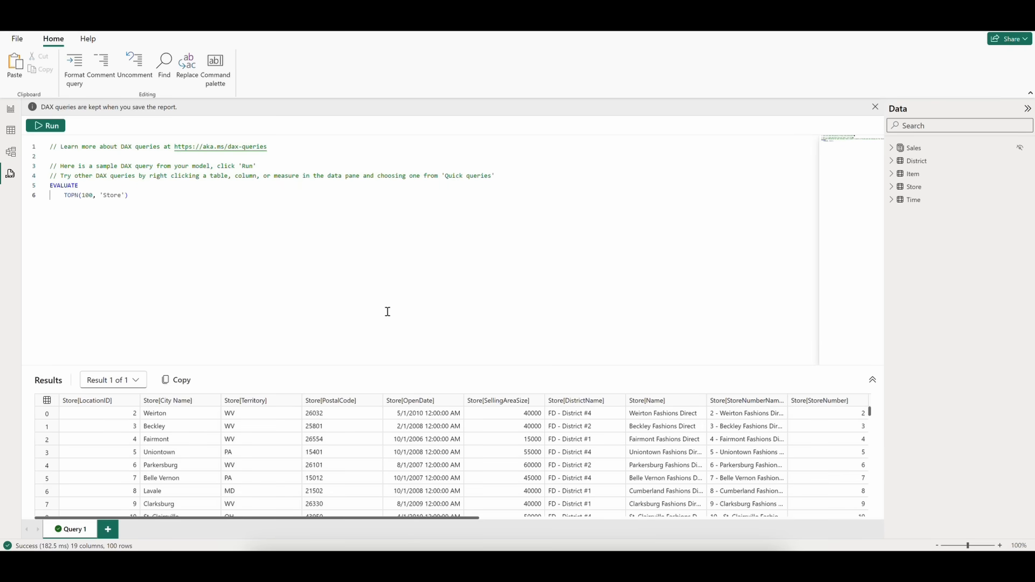
pyautogui.moveTo(382, 540)
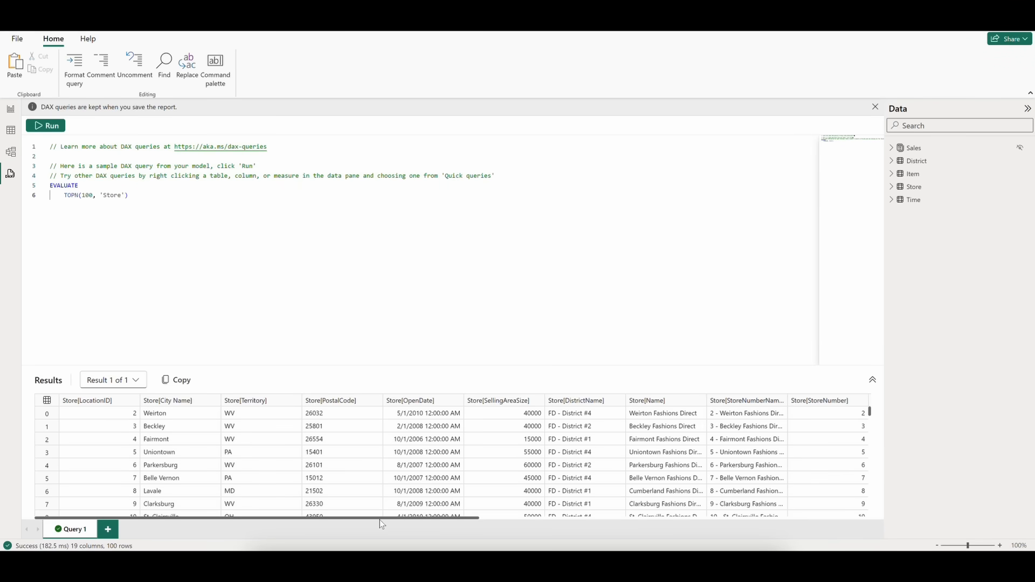
pyautogui.hscroll(3)
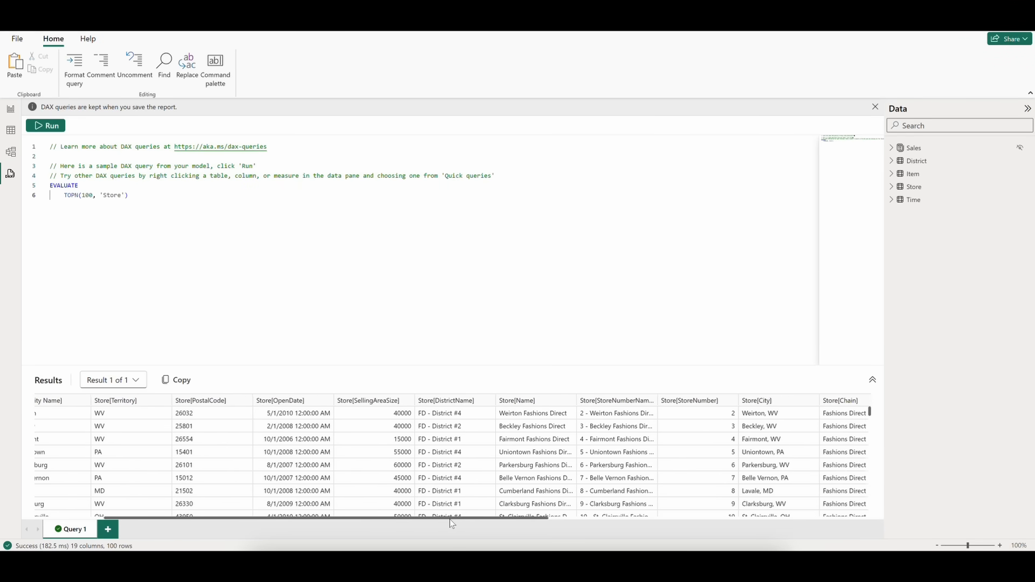
pyautogui.hscroll(3)
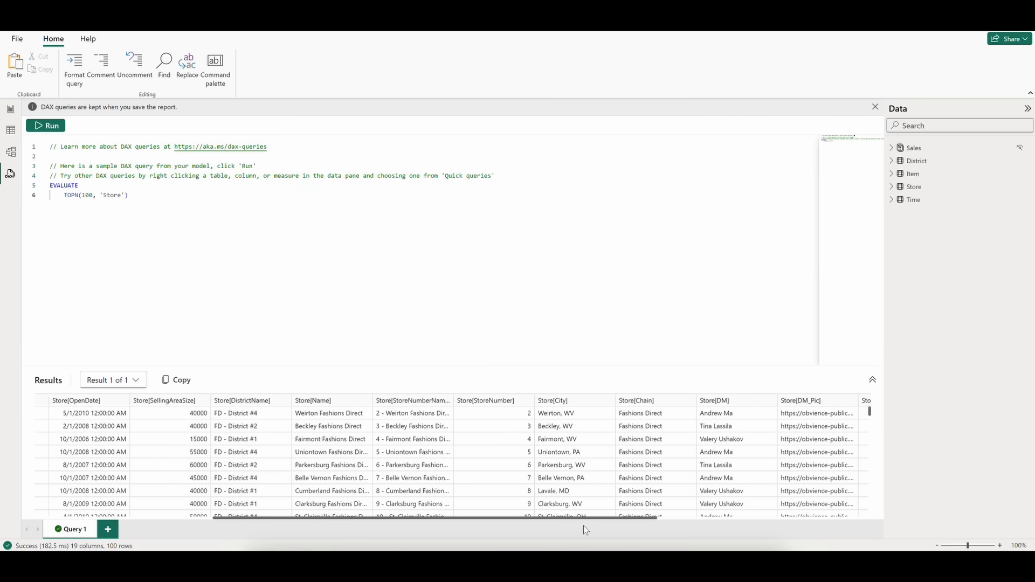
pyautogui.hscroll(3)
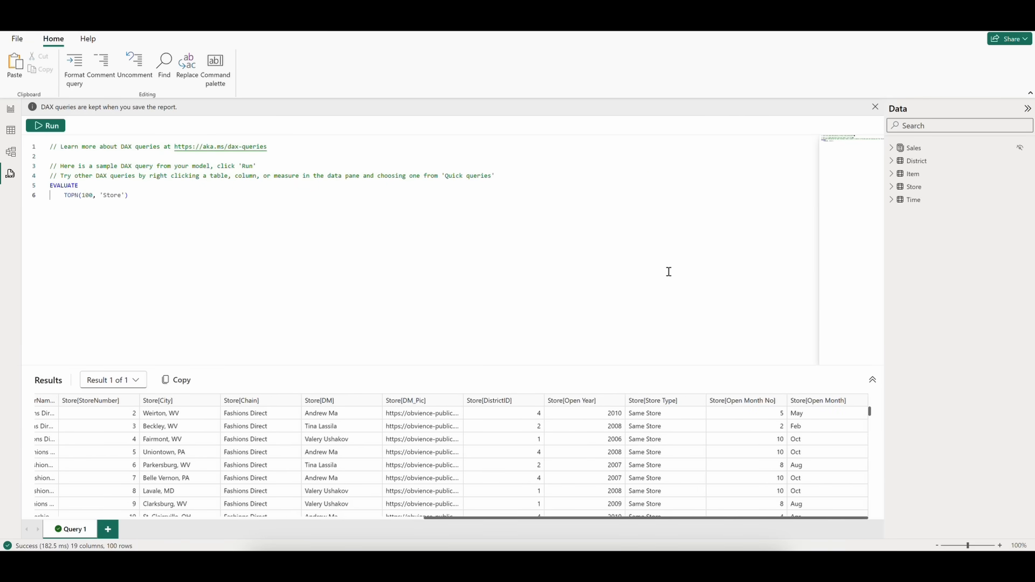
pyautogui.rightClick(914, 186)
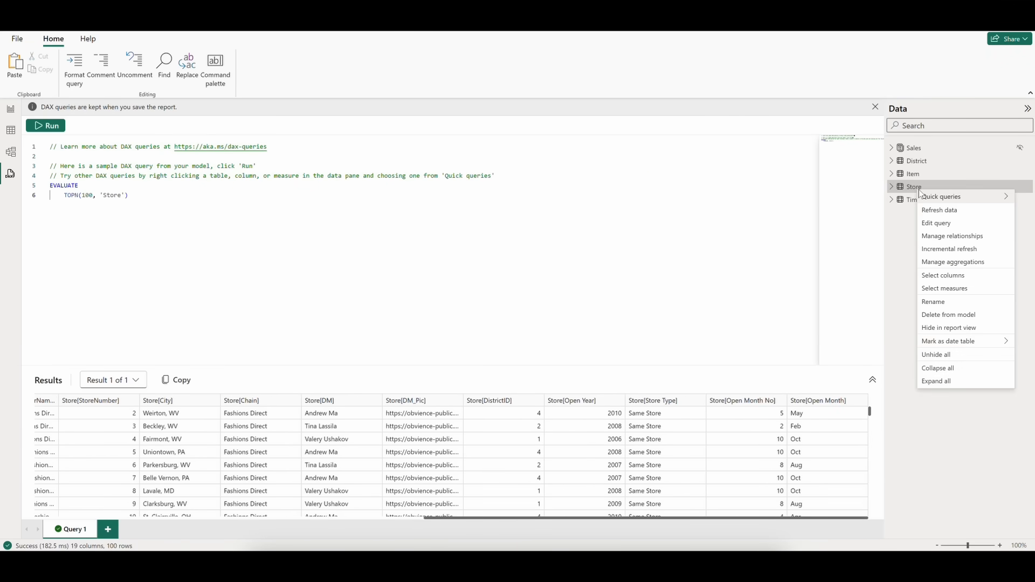
pyautogui.moveTo(962, 196)
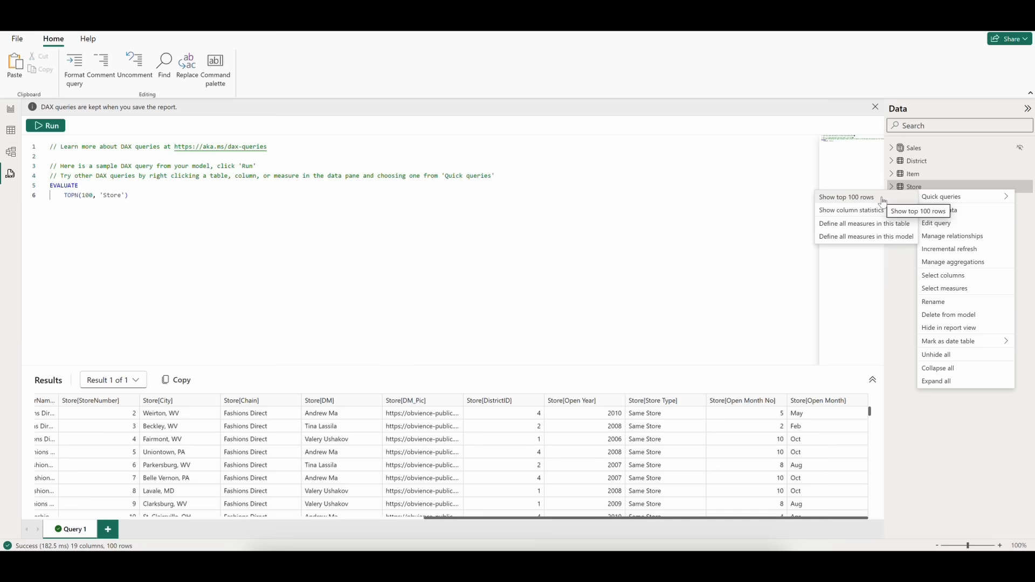
# - Generate a top-100 Store query, rewrite it as Name, City, Chain, DistrictID ordered by DistrictID, and run it
pyautogui.click(846, 196)
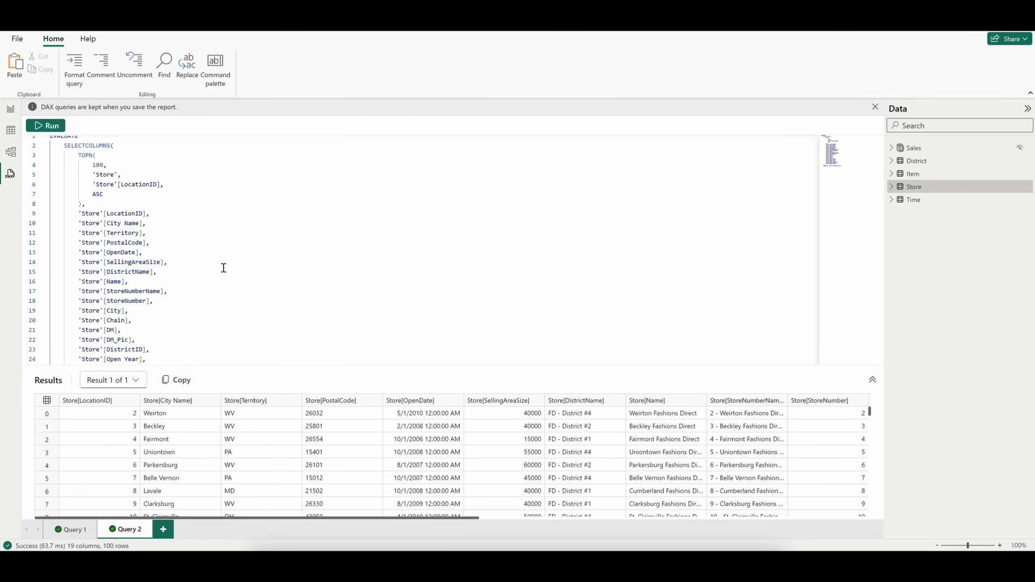
pyautogui.moveTo(190, 288)
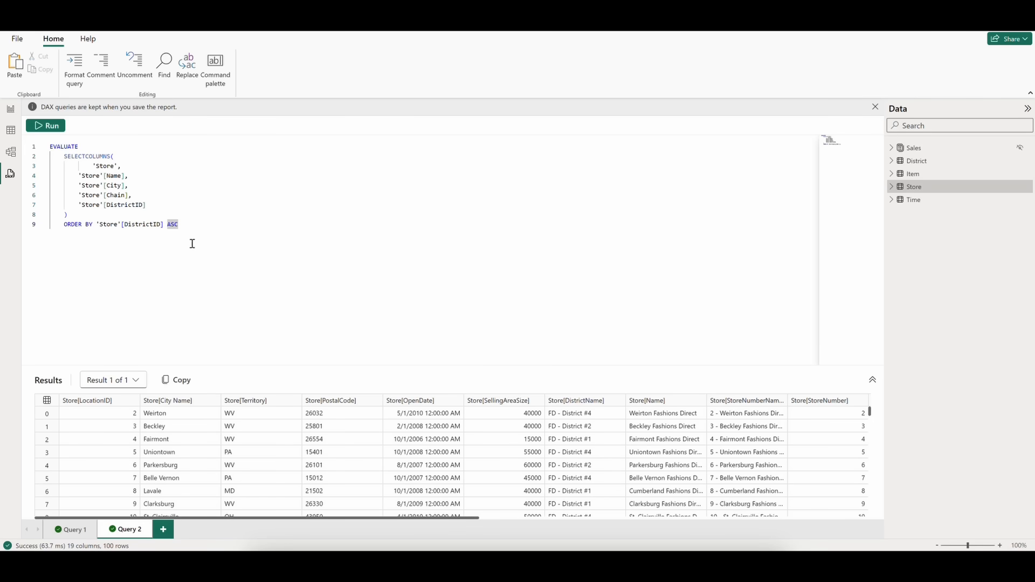
pyautogui.click(45, 125)
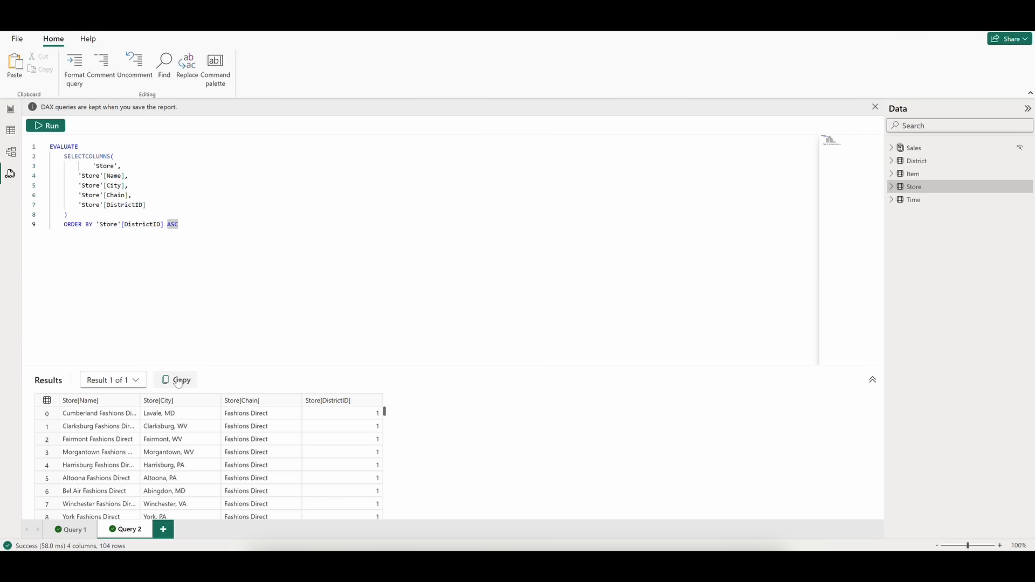
pyautogui.moveTo(176, 382)
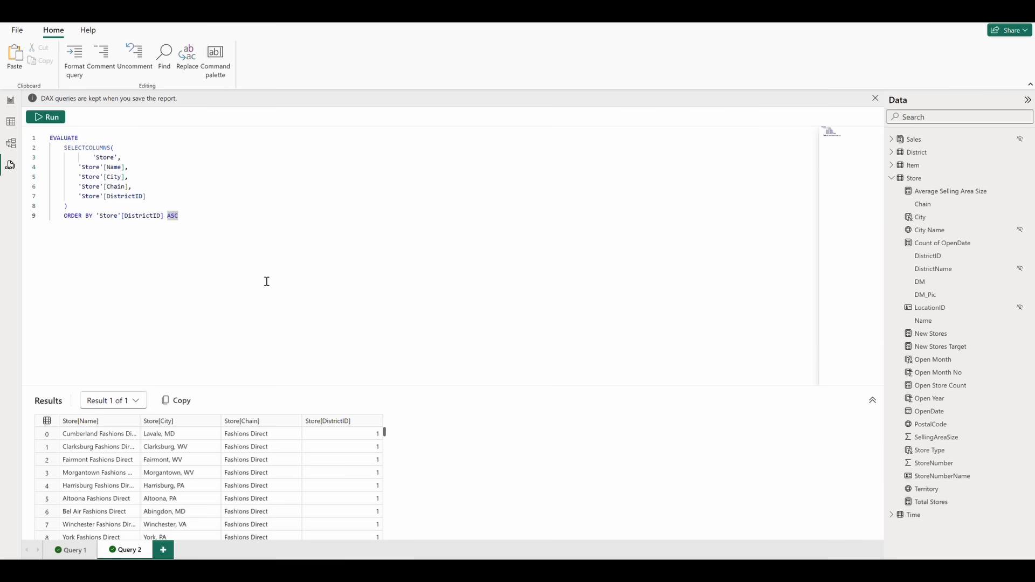
# - Locate the SellingAreaSize field and bring up Quick queries to list its distinct values
pyautogui.click(71, 550)
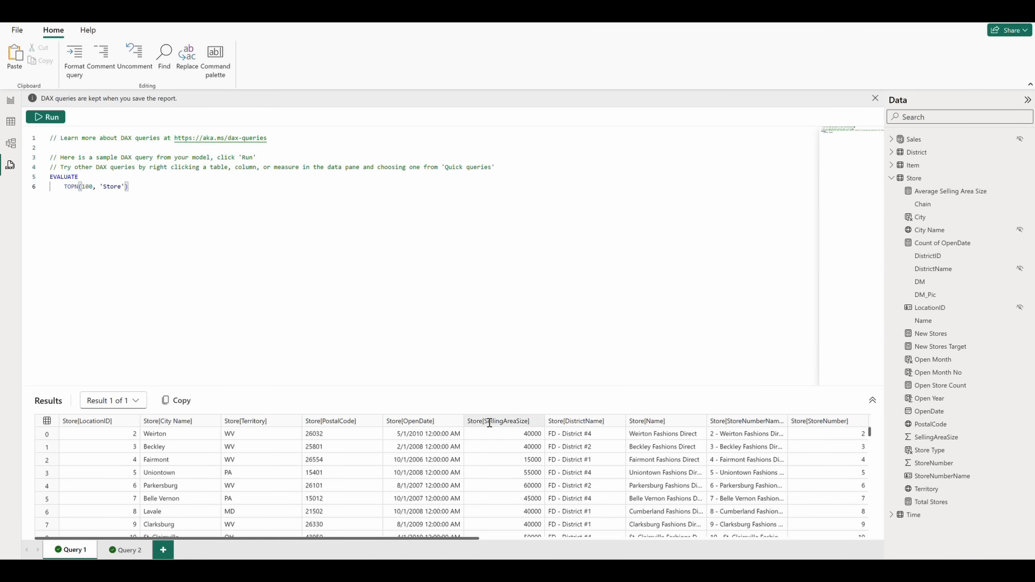
pyautogui.click(499, 421)
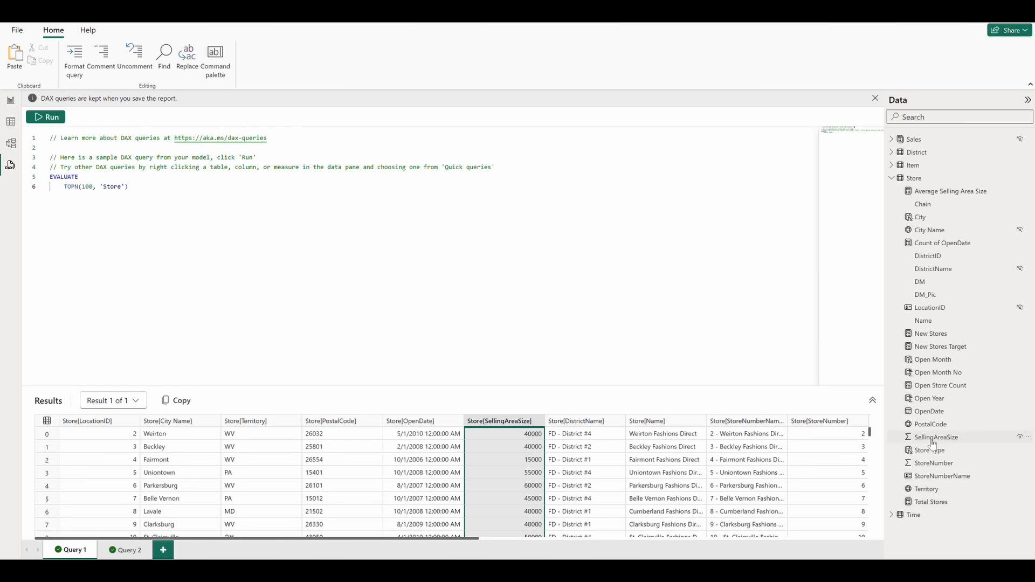
pyautogui.click(890, 138)
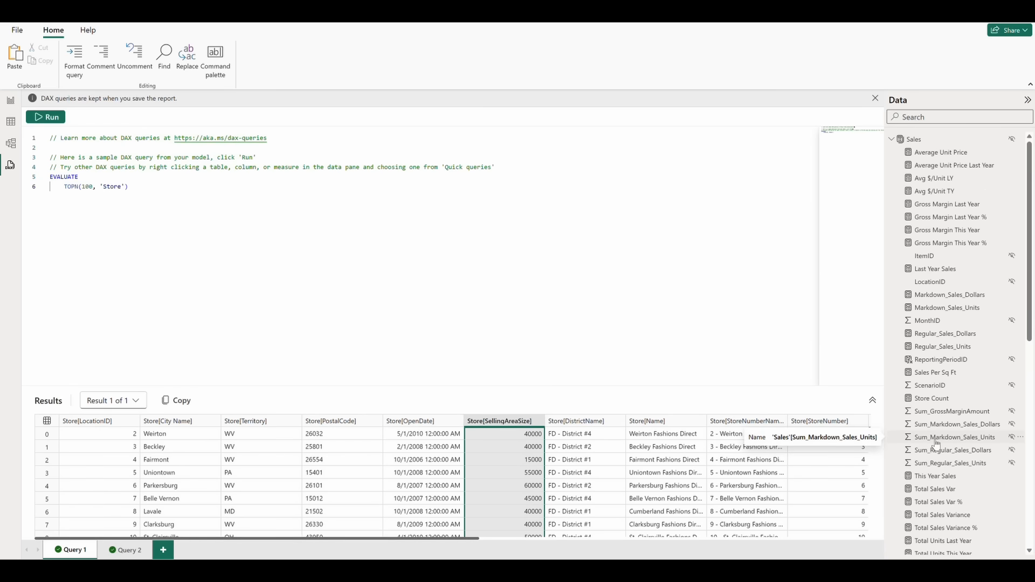
pyautogui.scroll(-3)
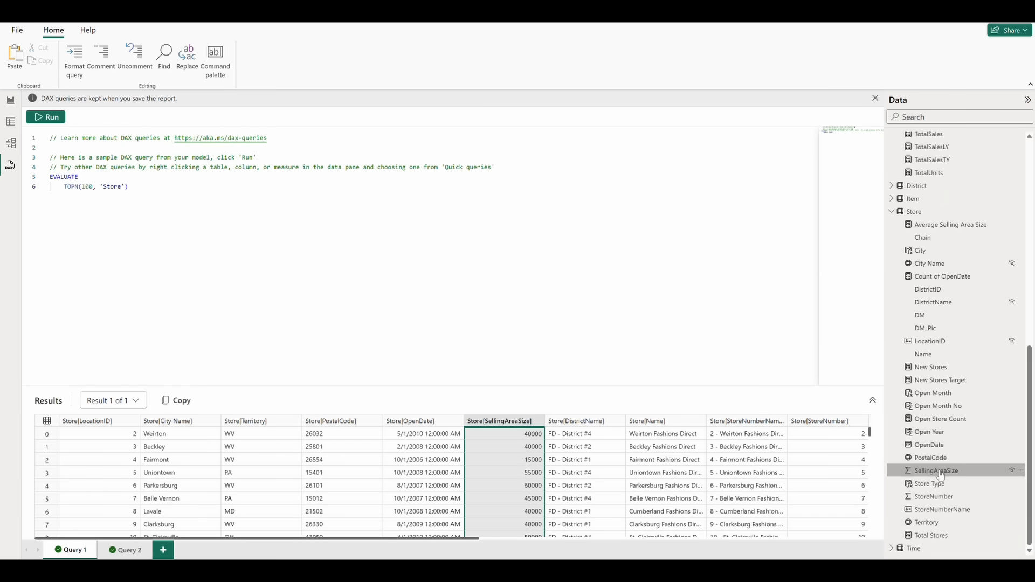
pyautogui.rightClick(934, 470)
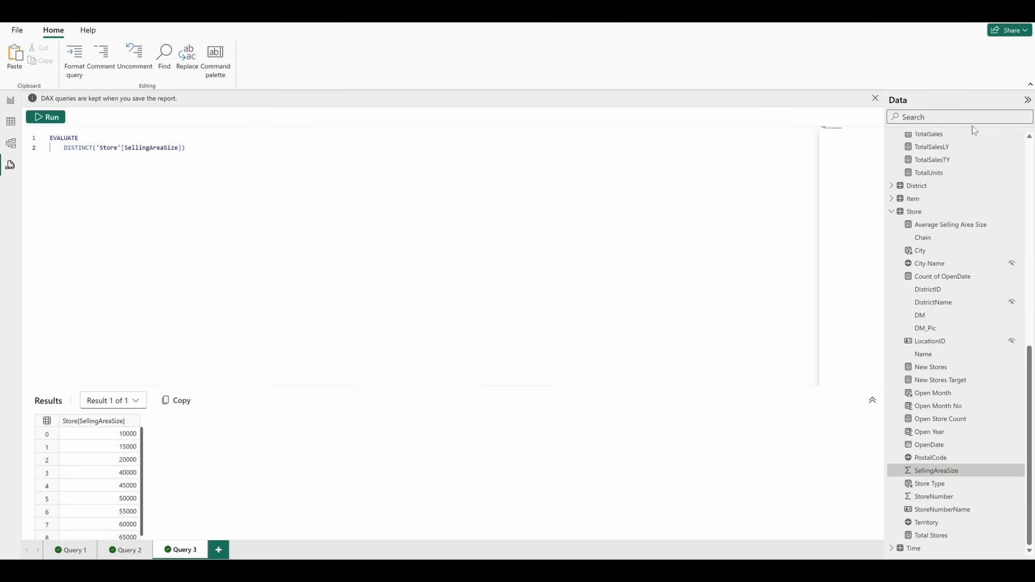
# - Create a Store Count measure query and copy 'Store'[SellingAreaSize] from the distinct-sizes query
pyautogui.write('store count')
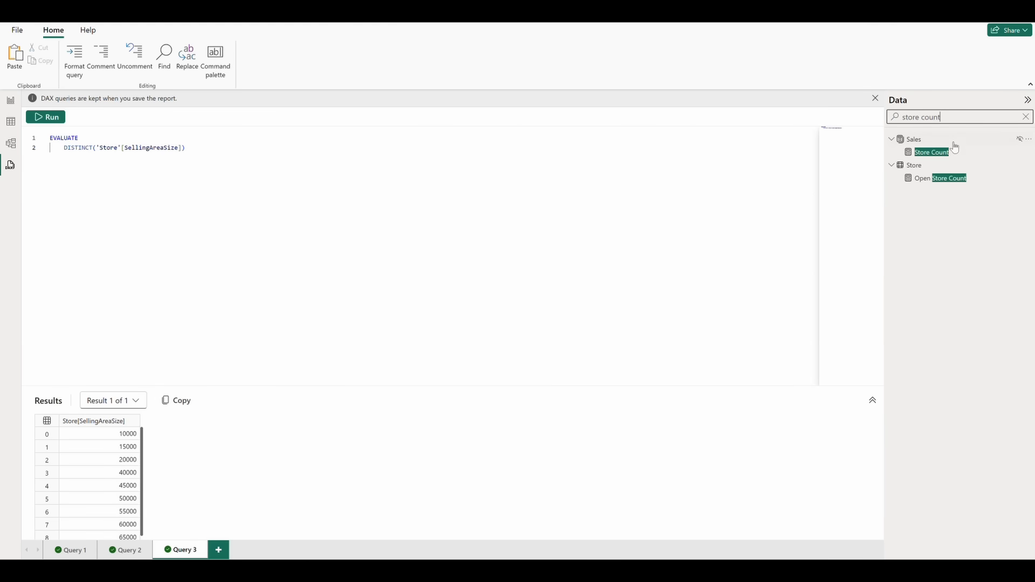
pyautogui.rightClick(930, 151)
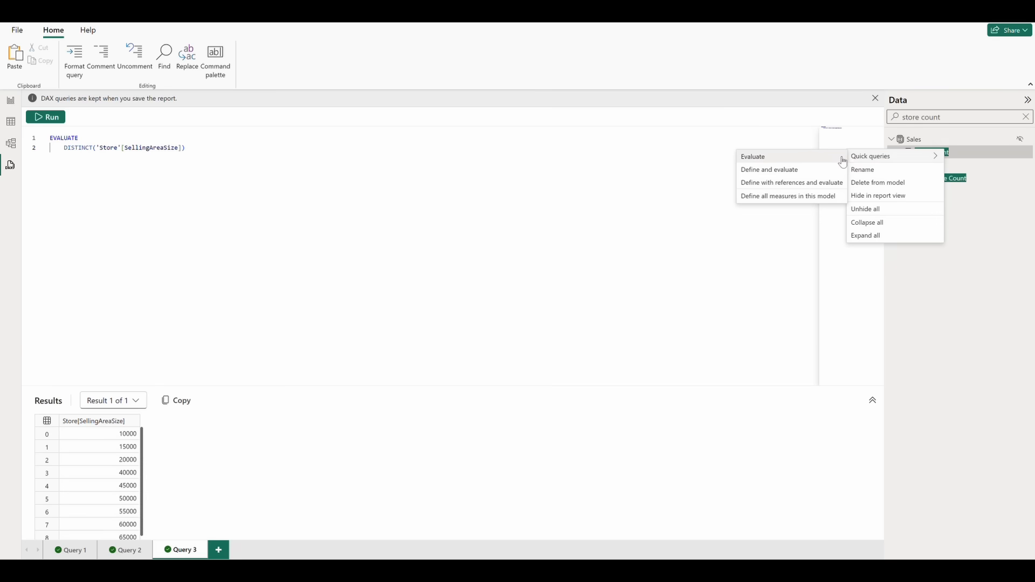
pyautogui.click(753, 156)
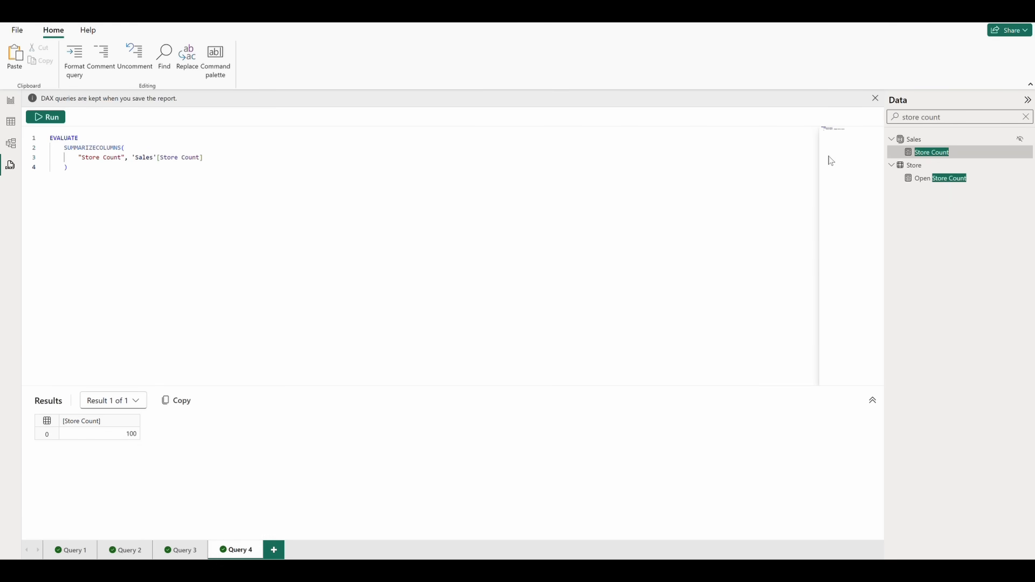
pyautogui.click(183, 550)
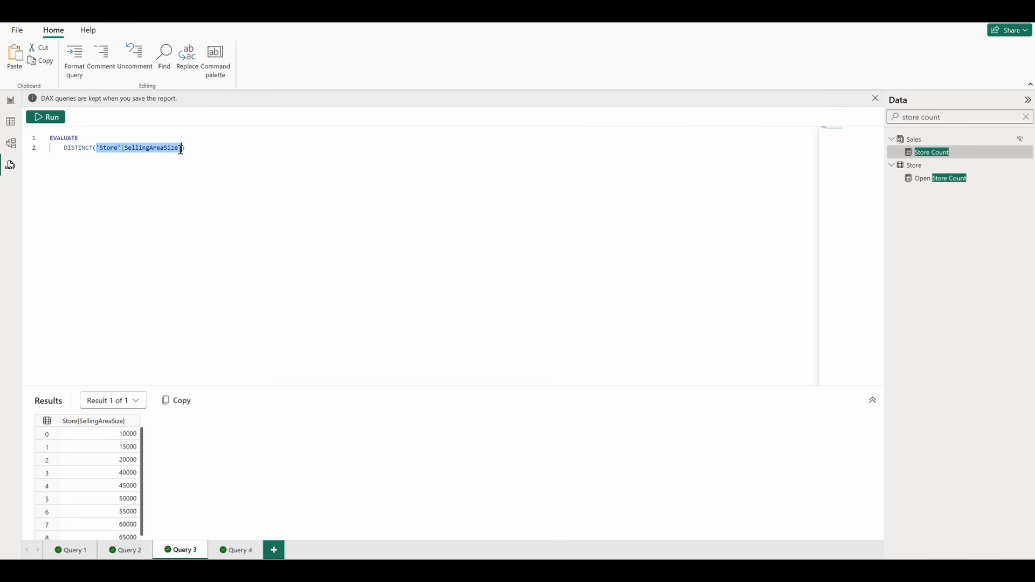
# - Group the Store Count query by 'Store'[SellingAreaSize] and run it to count stores per size
pyautogui.click(240, 550)
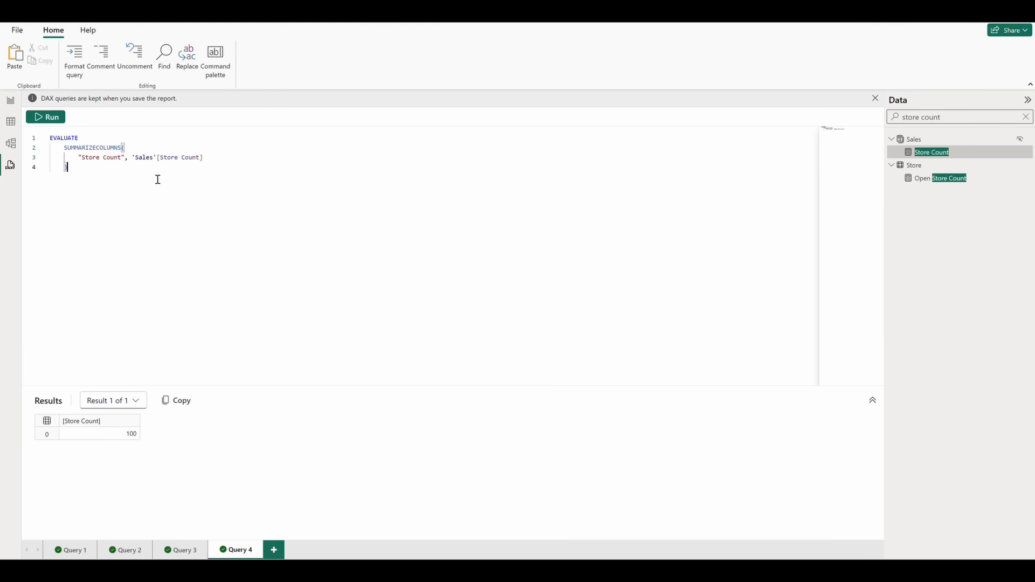
pyautogui.press('Enter')
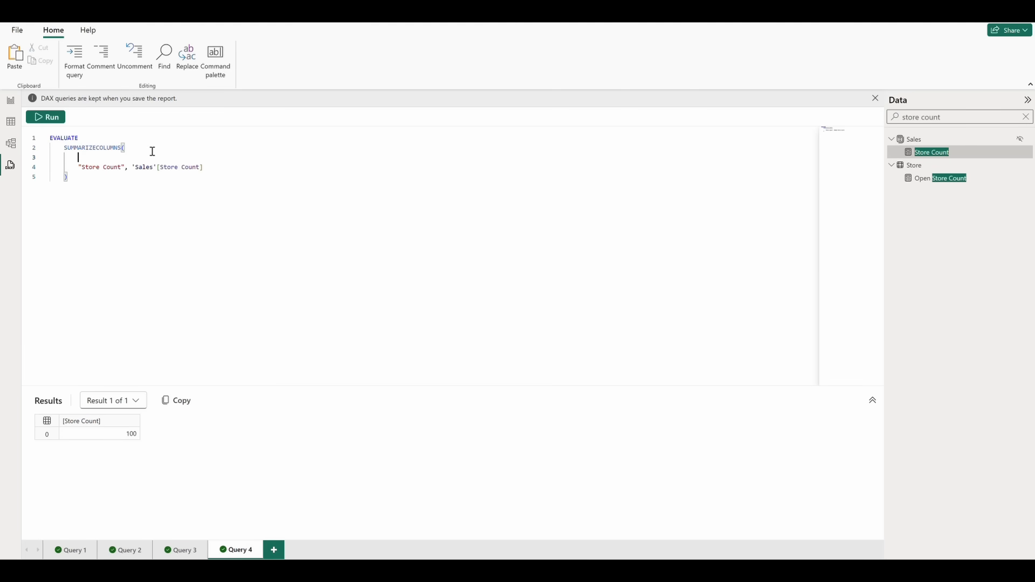
pyautogui.write("'Store'[SellingAreaSize],")
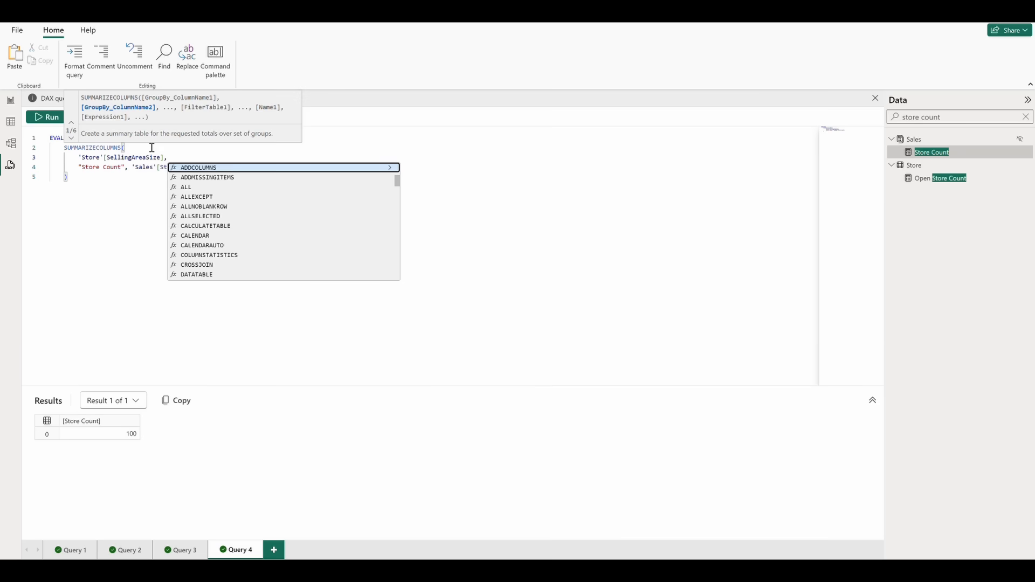
pyautogui.click(46, 116)
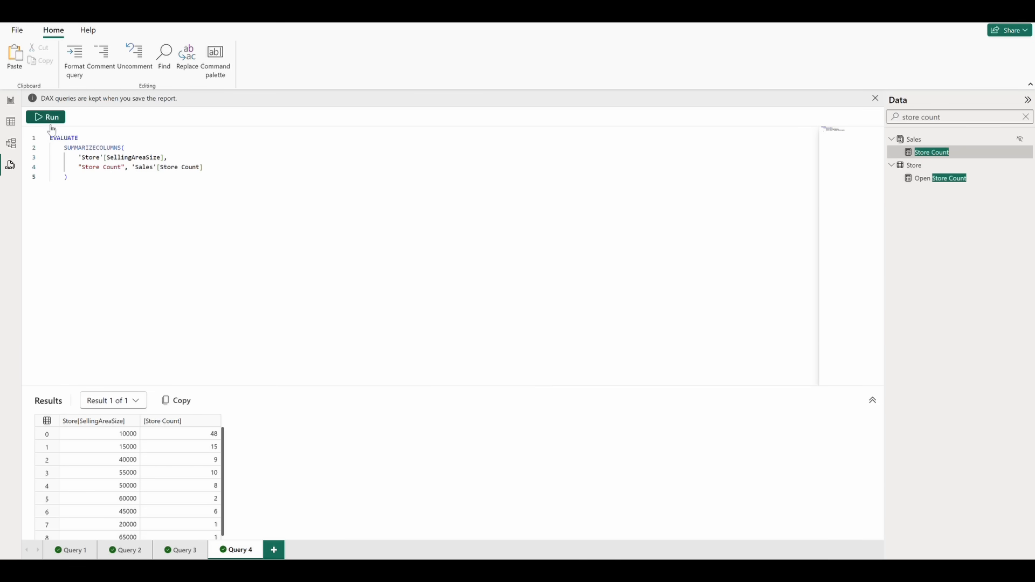
pyautogui.write('total sales')
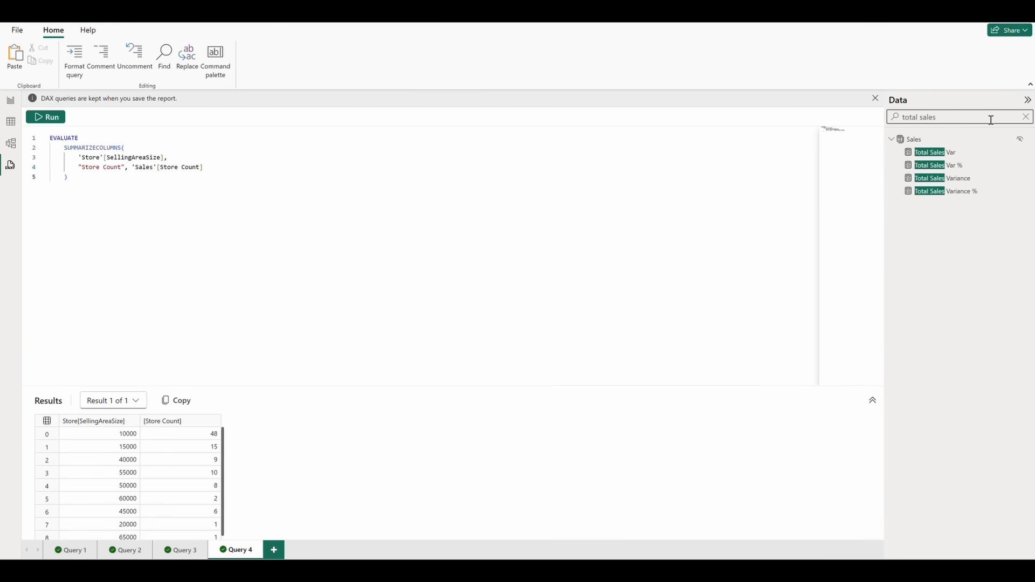
# - Evaluate the TotalSales measure in a new query, returning 45184553.69
pyautogui.write('total')
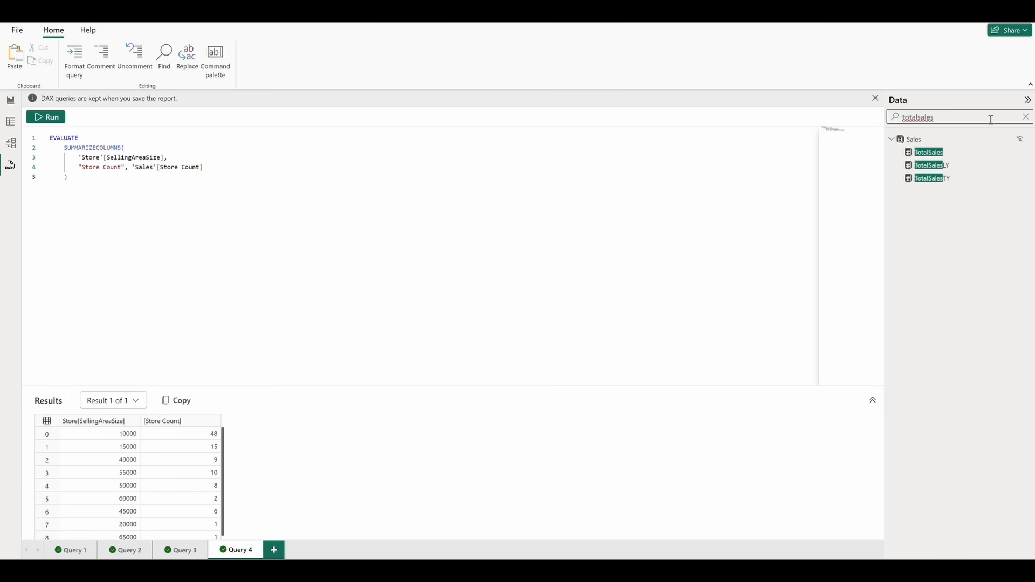
pyautogui.rightClick(928, 152)
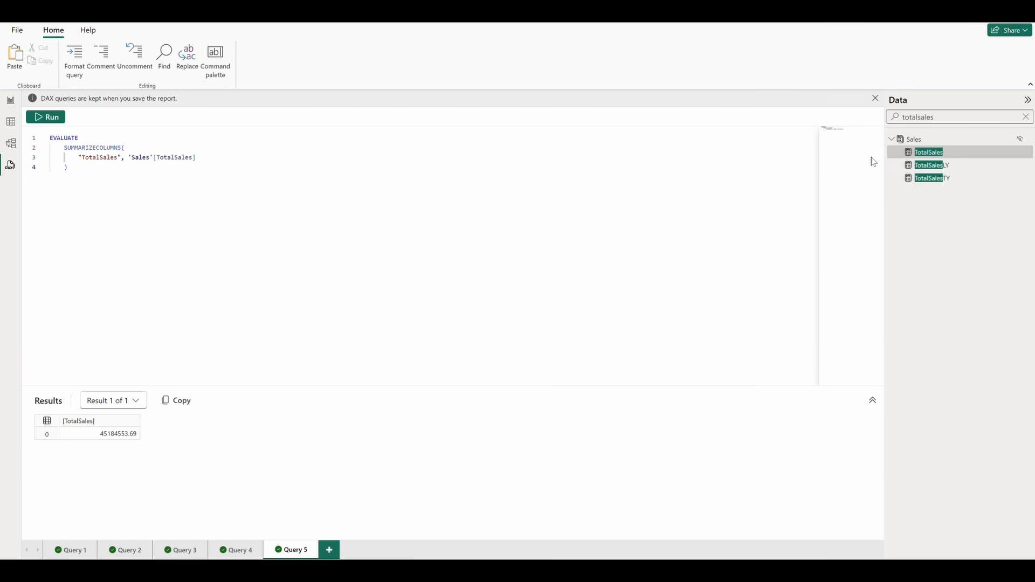
pyautogui.click(239, 550)
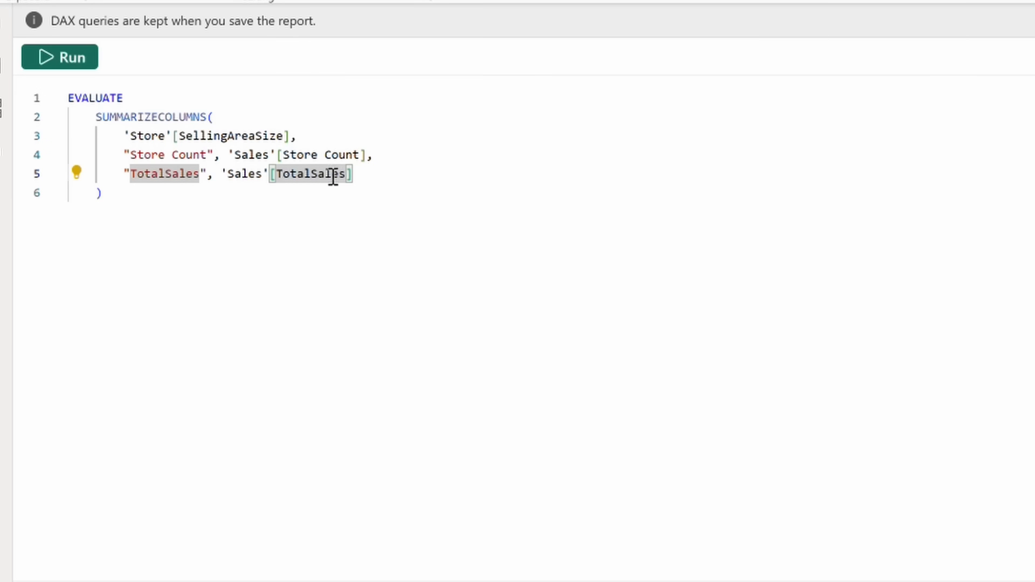
# - Define TotalSales with its referenced sales measures in a DEFINE block via the lightbulb
pyautogui.click(77, 173)
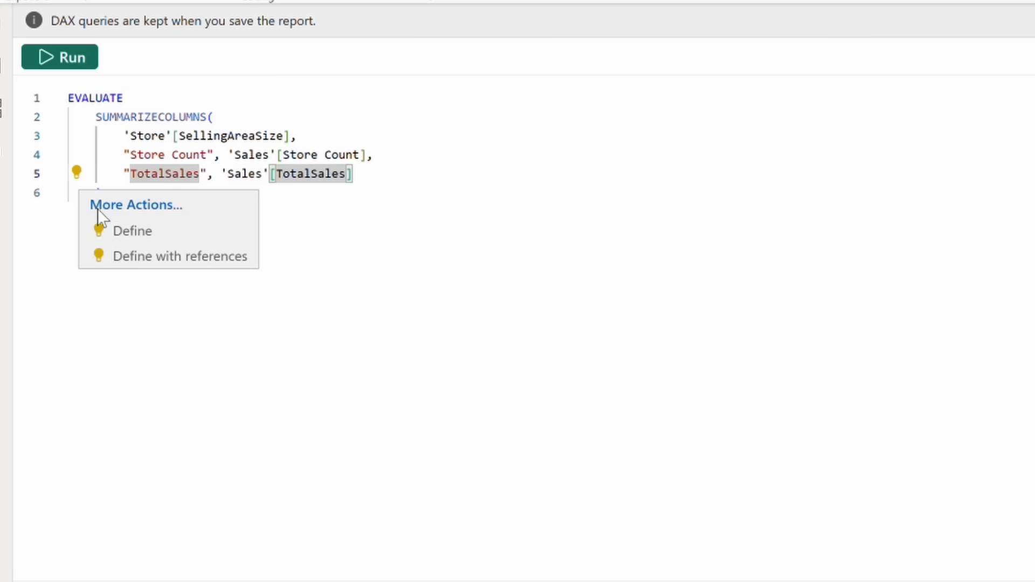
pyautogui.click(182, 257)
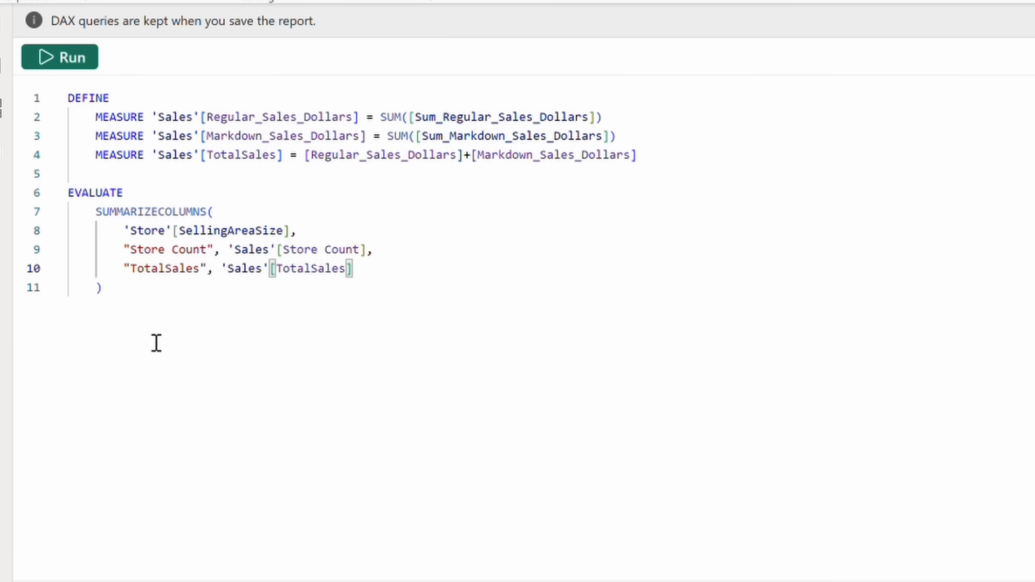
pyautogui.moveTo(154, 340)
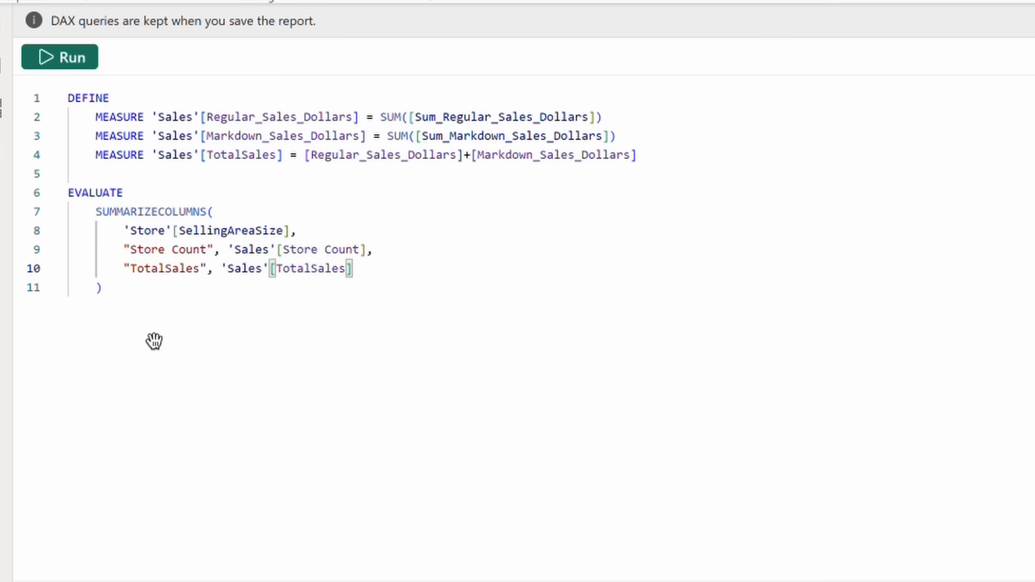
# - Overwrite Markdown_Sales_Dollars tripled (* 3) in the model, then restore the definition and rerun
pyautogui.click(58, 58)
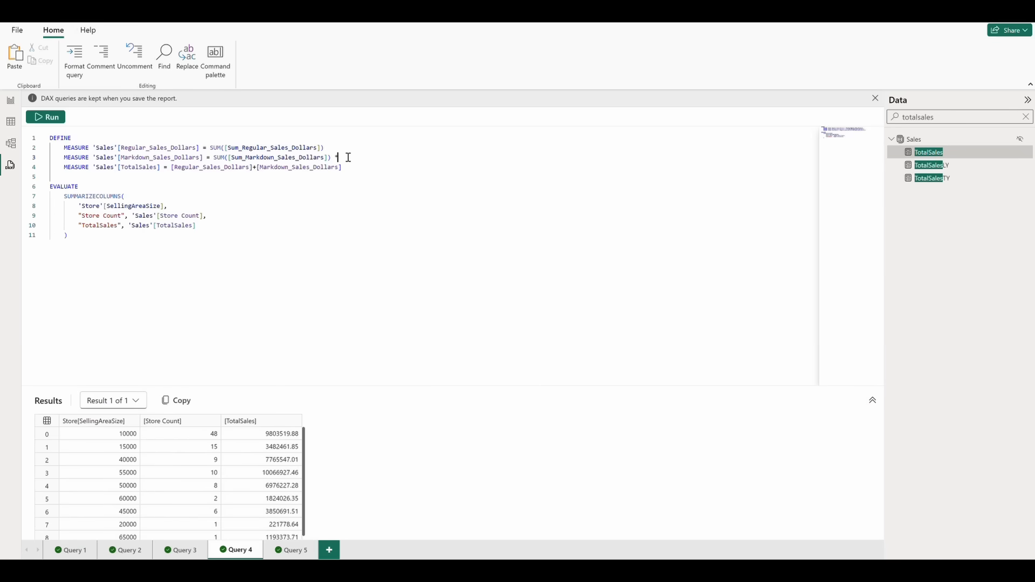
pyautogui.write('* 3')
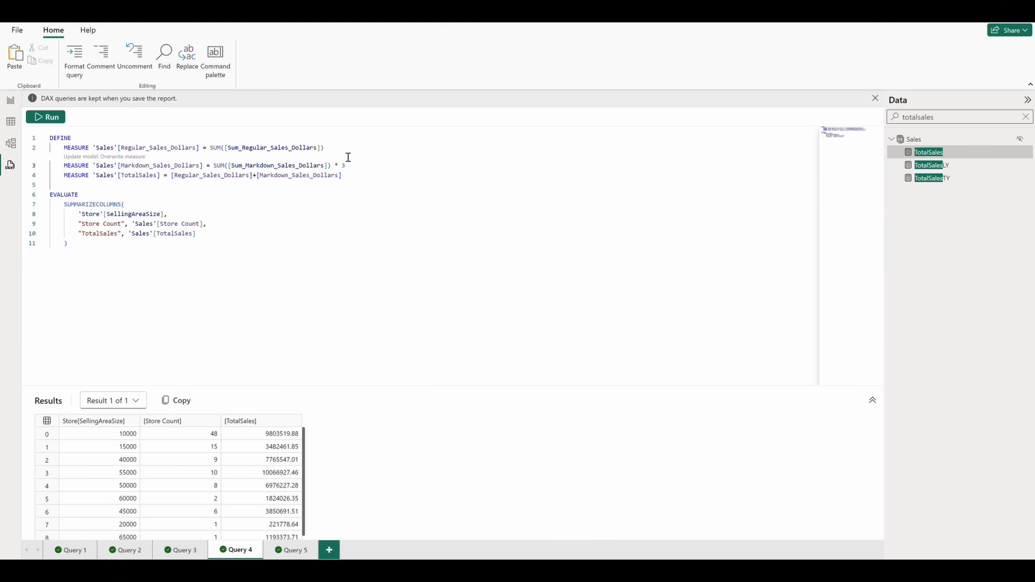
pyautogui.moveTo(304, 161)
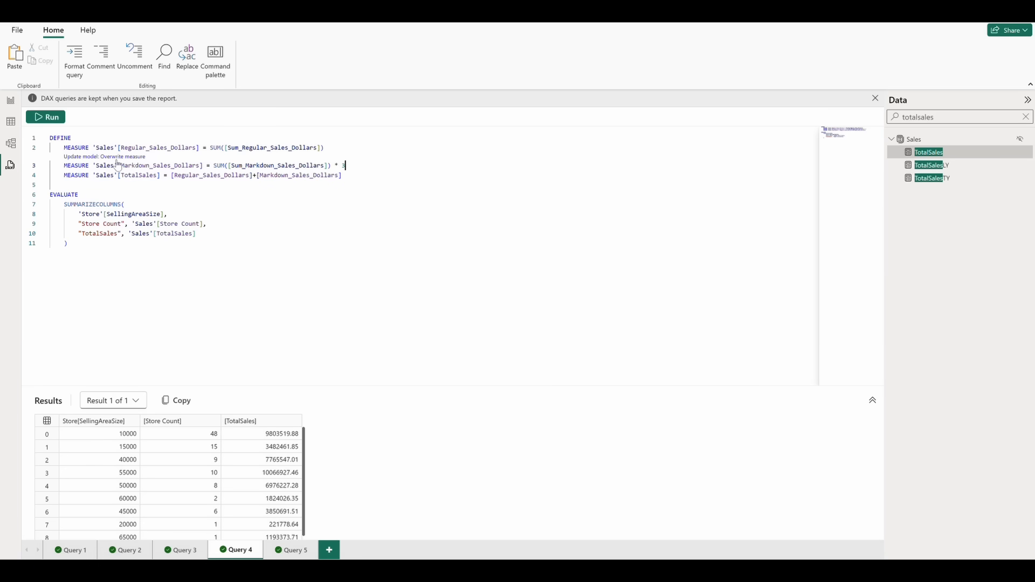
pyautogui.write('3')
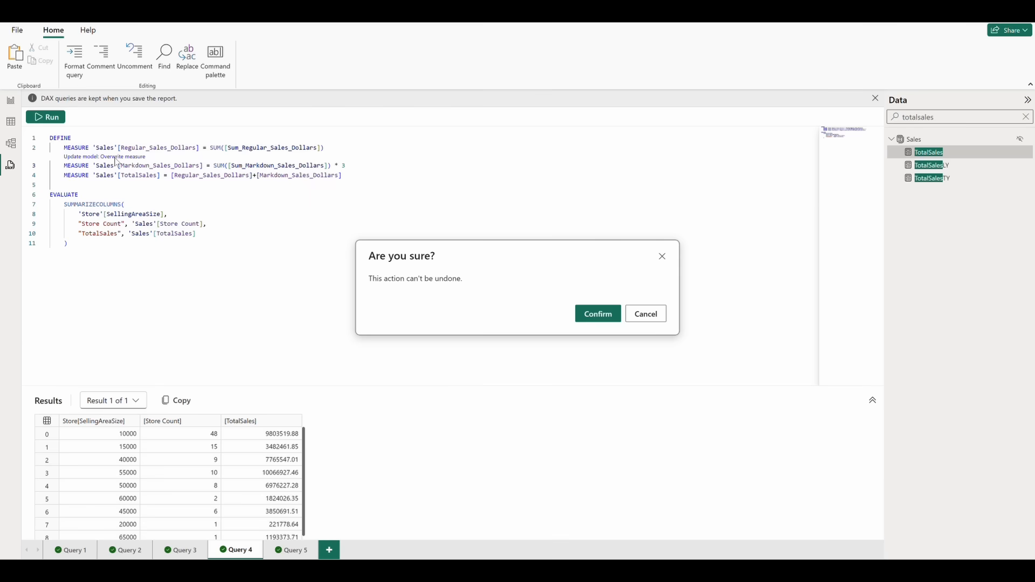
pyautogui.click(598, 313)
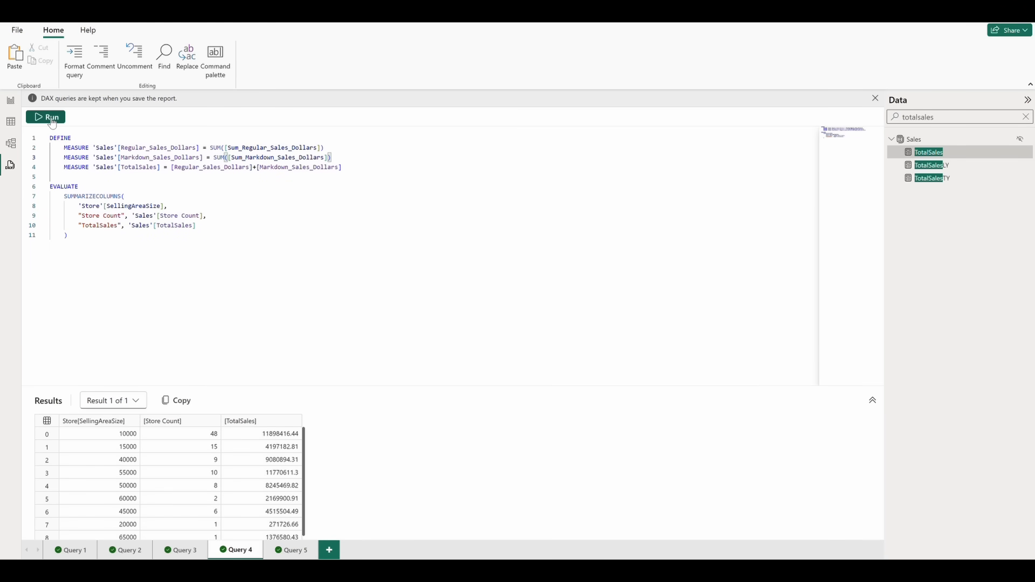
pyautogui.click(45, 116)
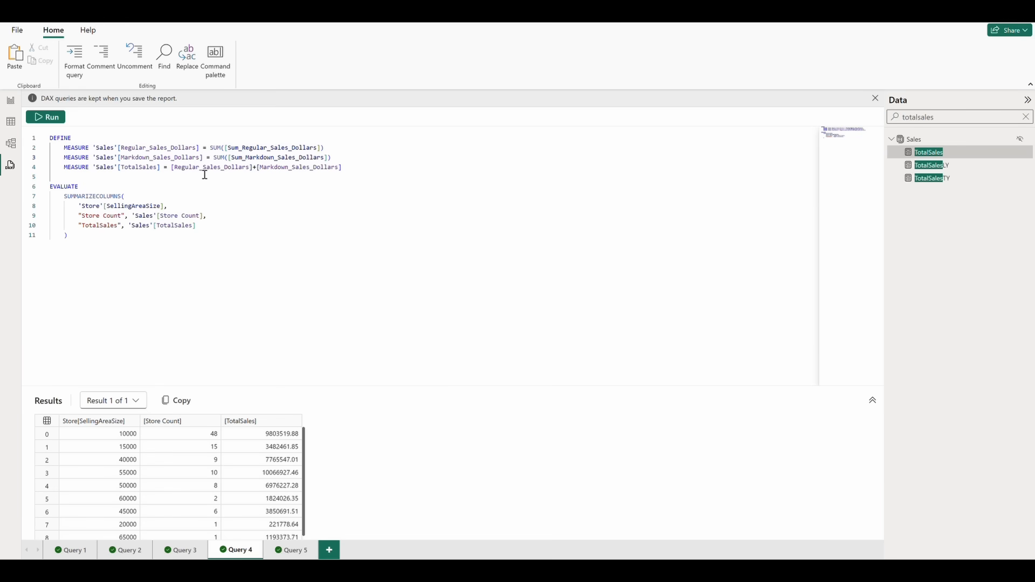
pyautogui.moveTo(323, 239)
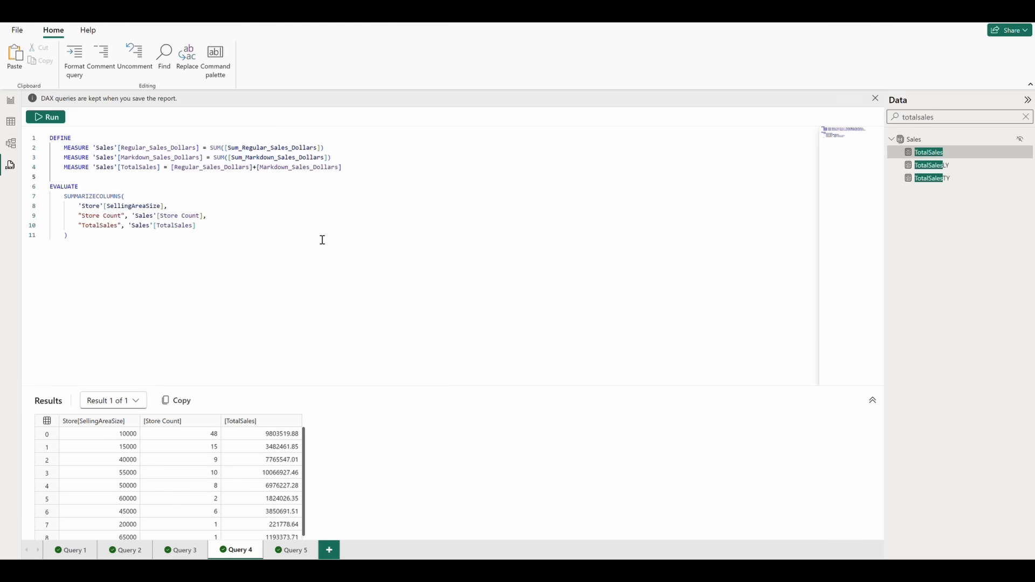
# - Add 'Sales'[Avg Sales by Store] = DIVIDE([TotalSales],[Store Count]) to the model and run it per size
pyautogui.write("MEASURE '")
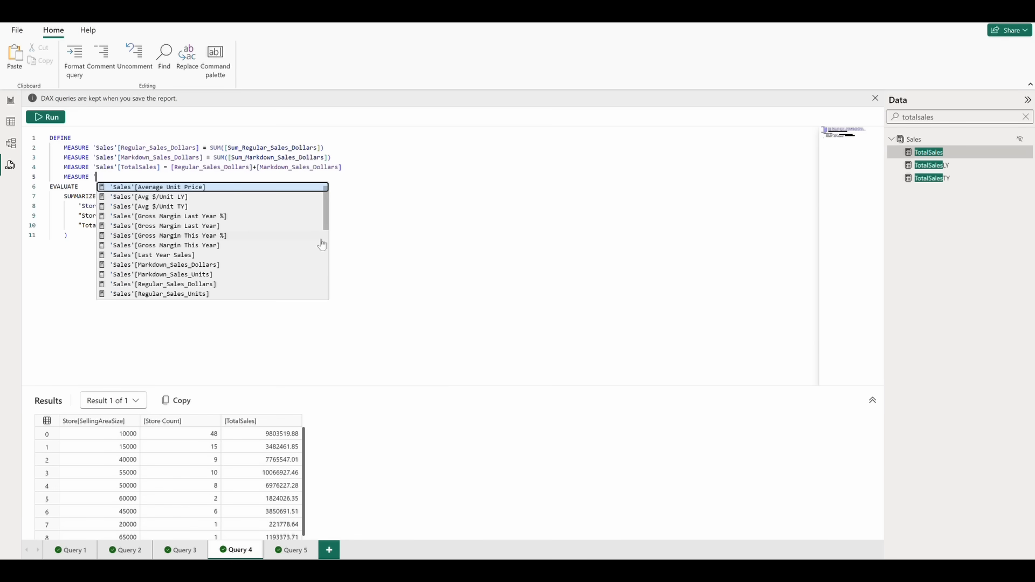
pyautogui.write('Avg Sales')
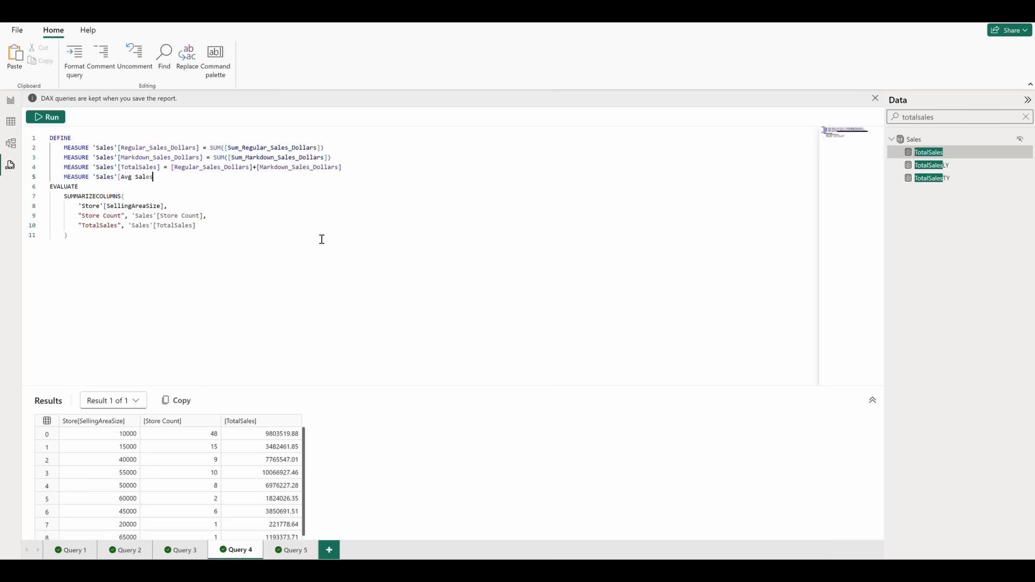
pyautogui.write('by Store] = DIVIDE([')
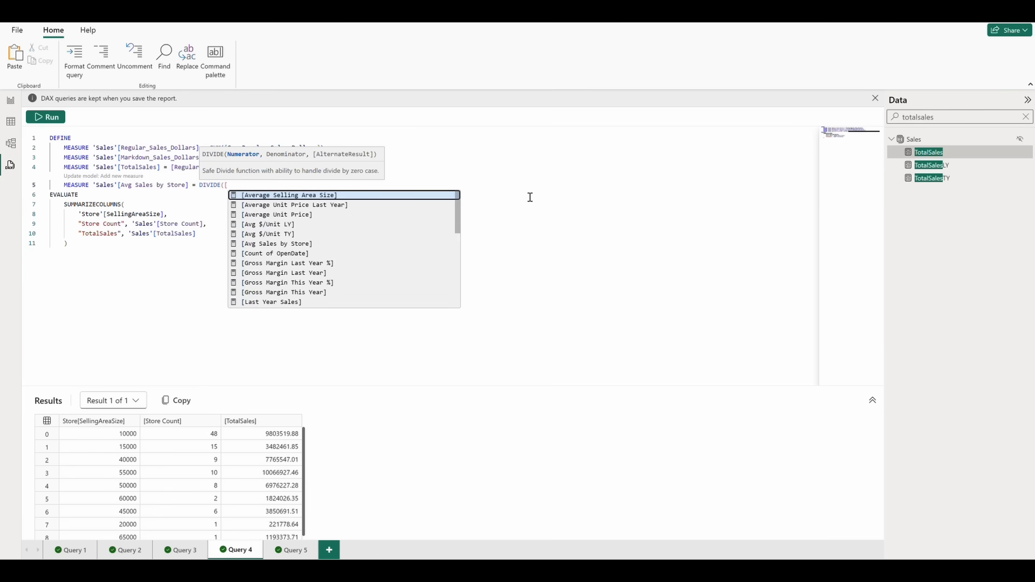
pyautogui.write('[TotalSales],[store Count')
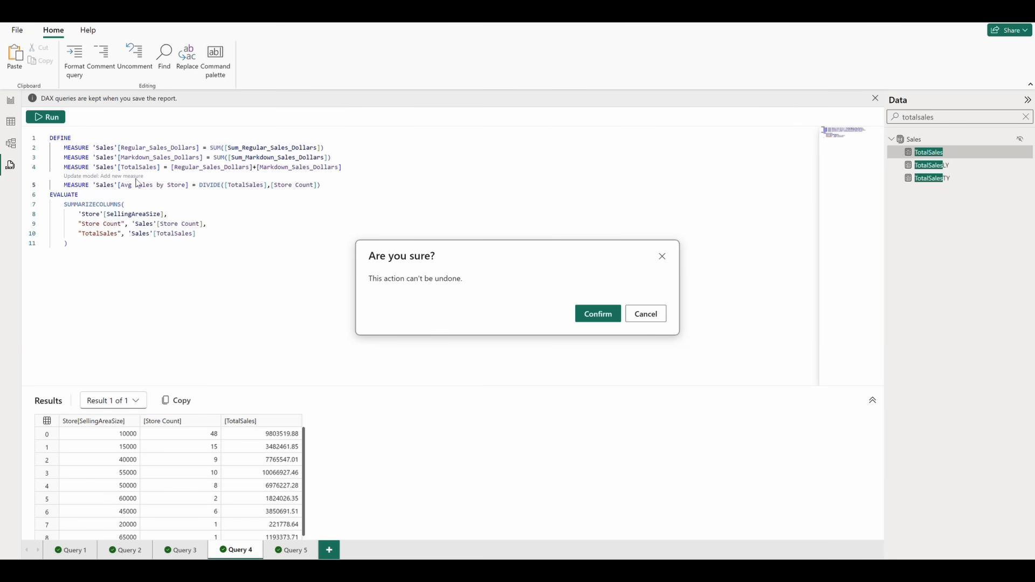
pyautogui.click(598, 313)
pyautogui.write('"Average Sales per Store", \'Sales\'[Avg Sales by Store]')
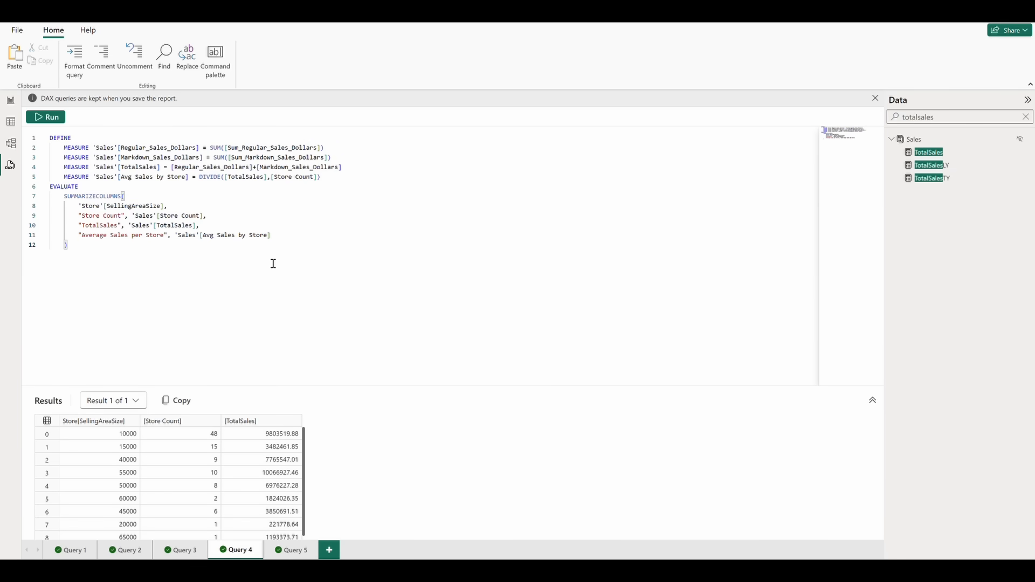
pyautogui.click(45, 117)
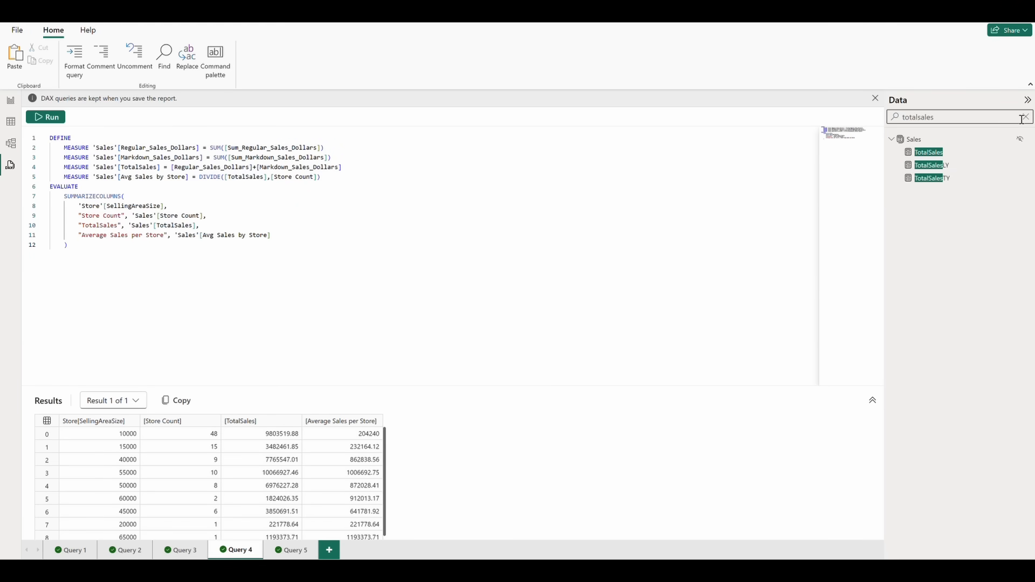
pyautogui.write('av')
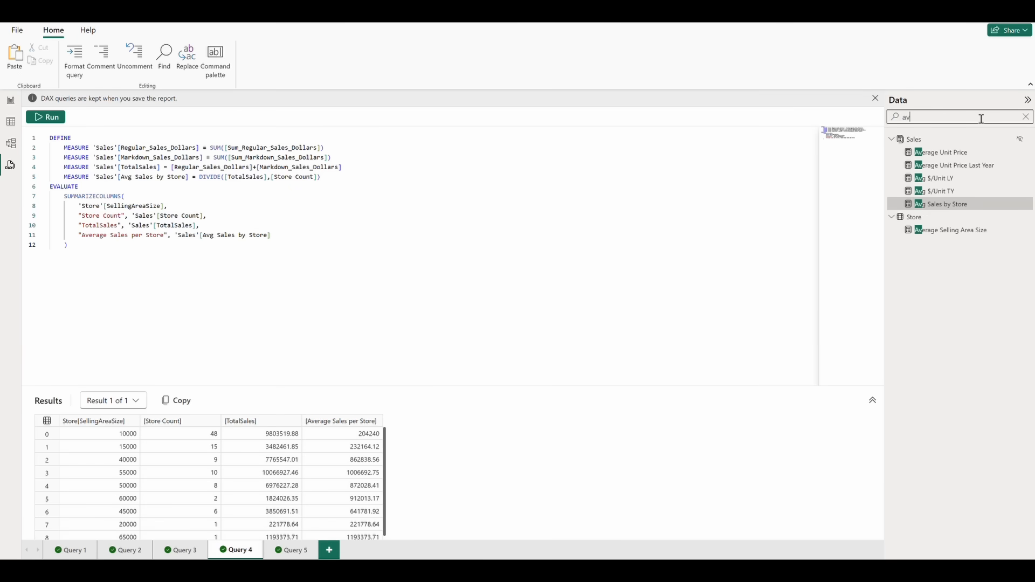